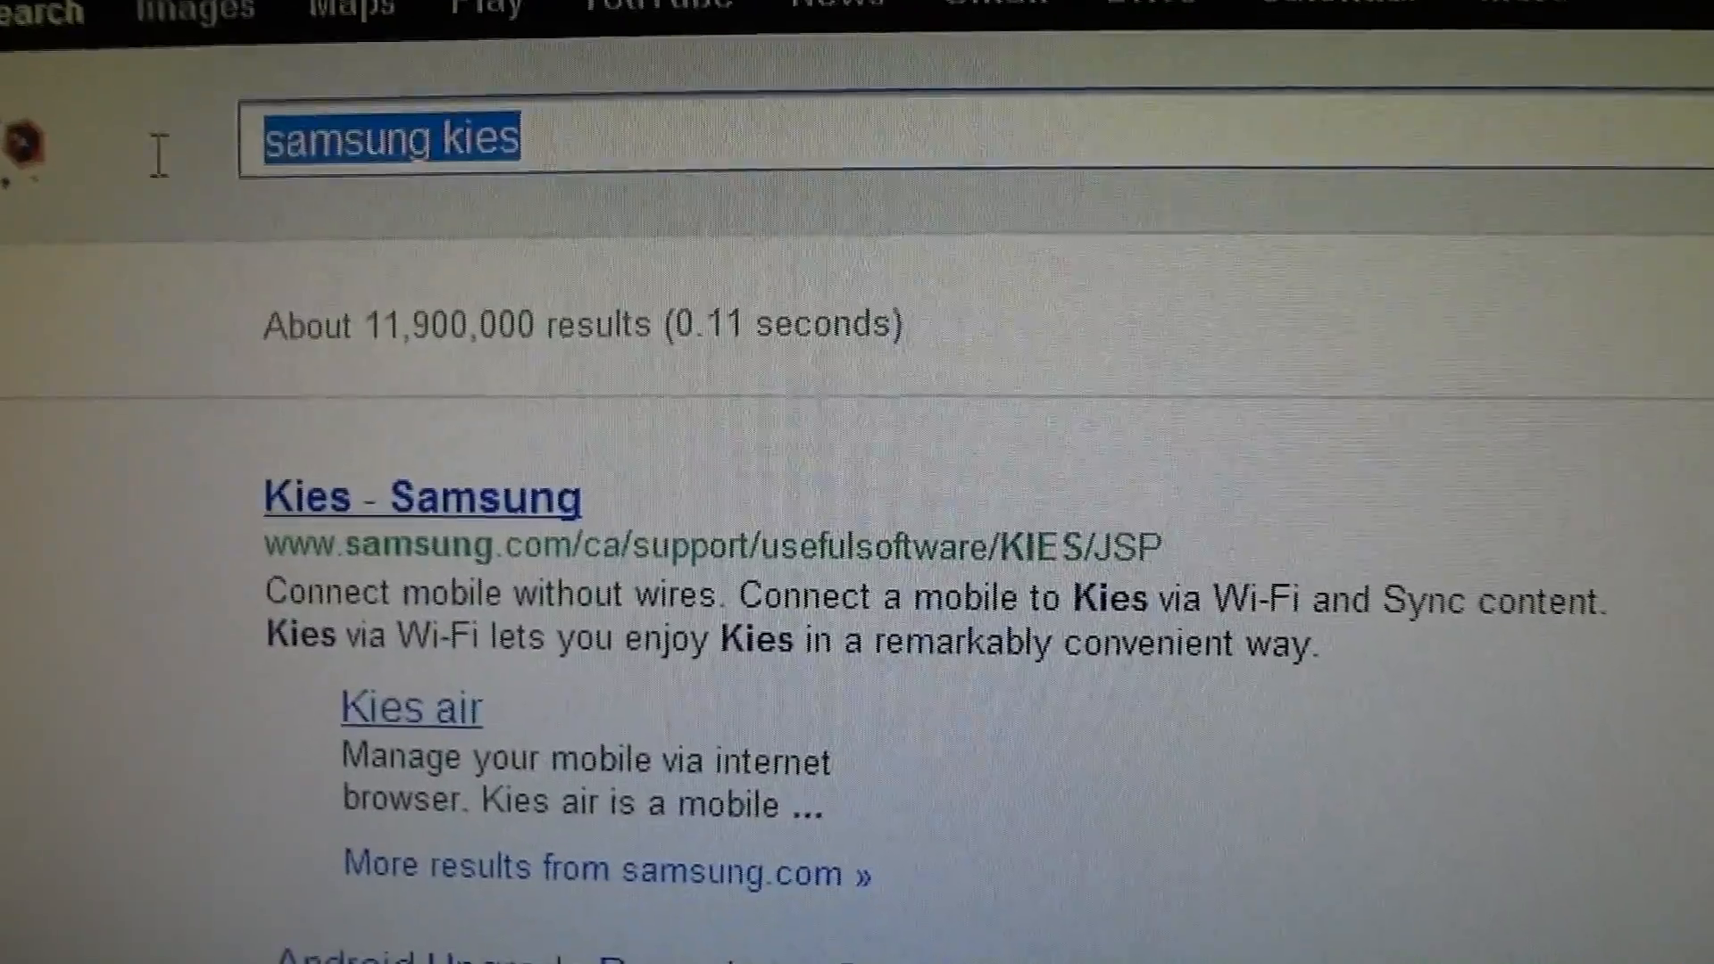
Step: Open the XDA thread '[ROM] Unofficial Liquid Beta 2 [8-22-12]' from the Google results
left_click(421, 498)
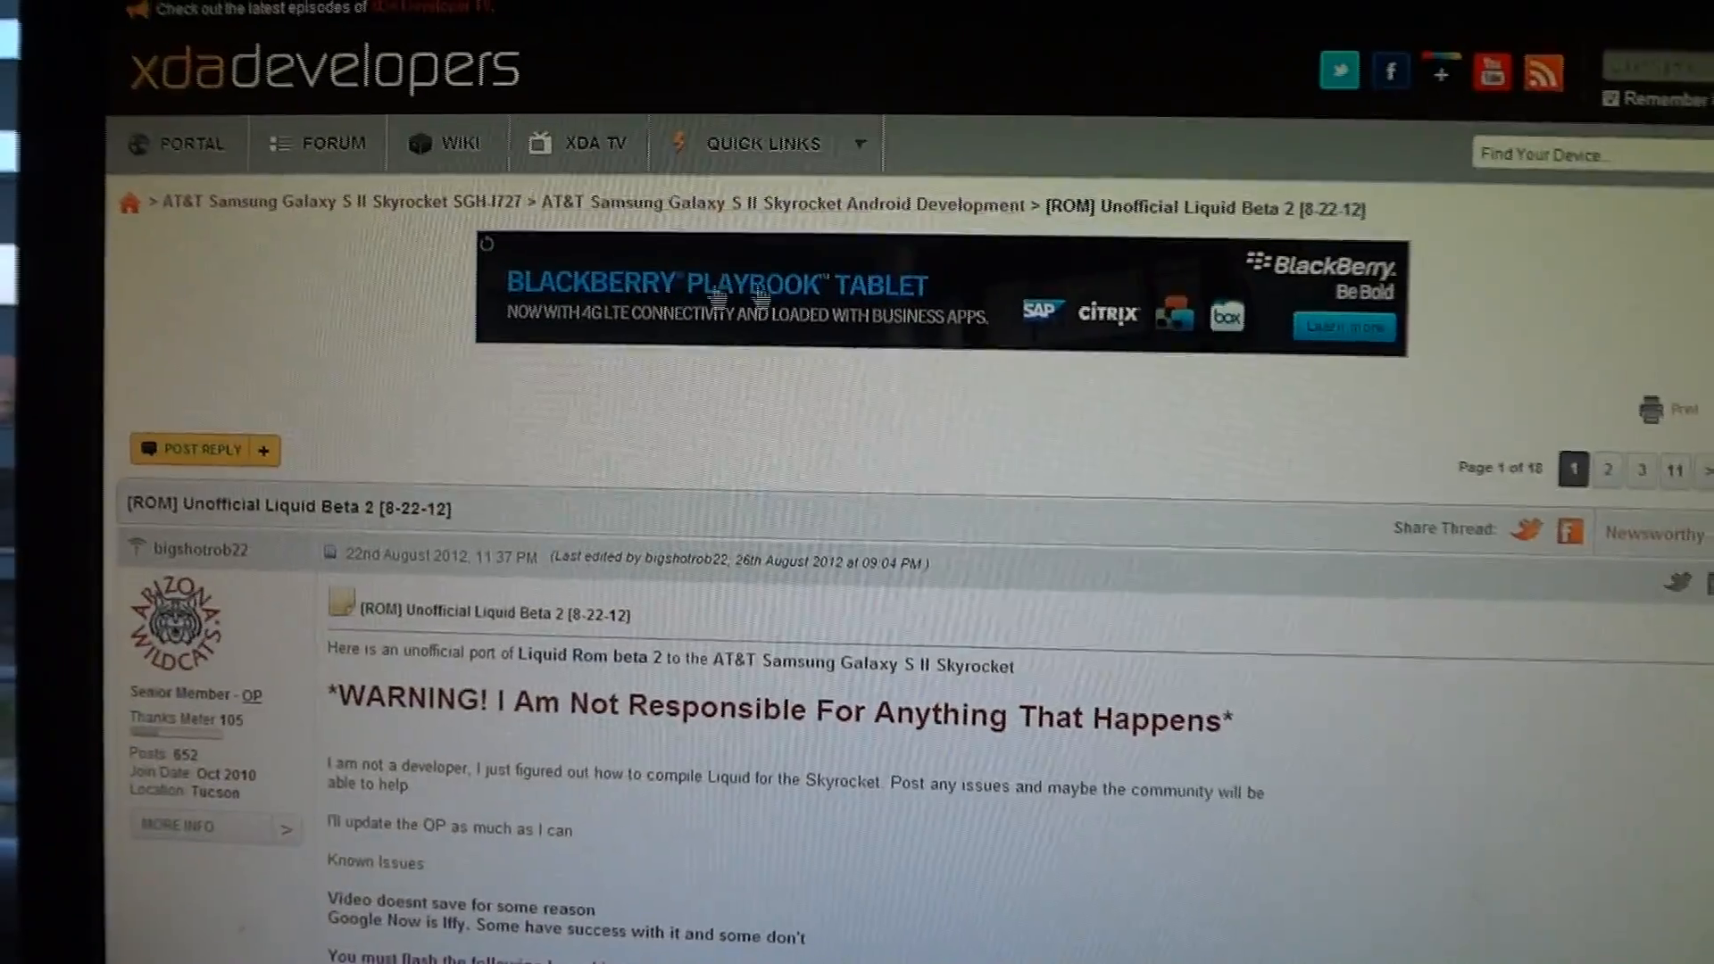
Step: Scroll the first post to the known issues, tested kernels, How-To Flash steps and download link
scroll("down", 3)
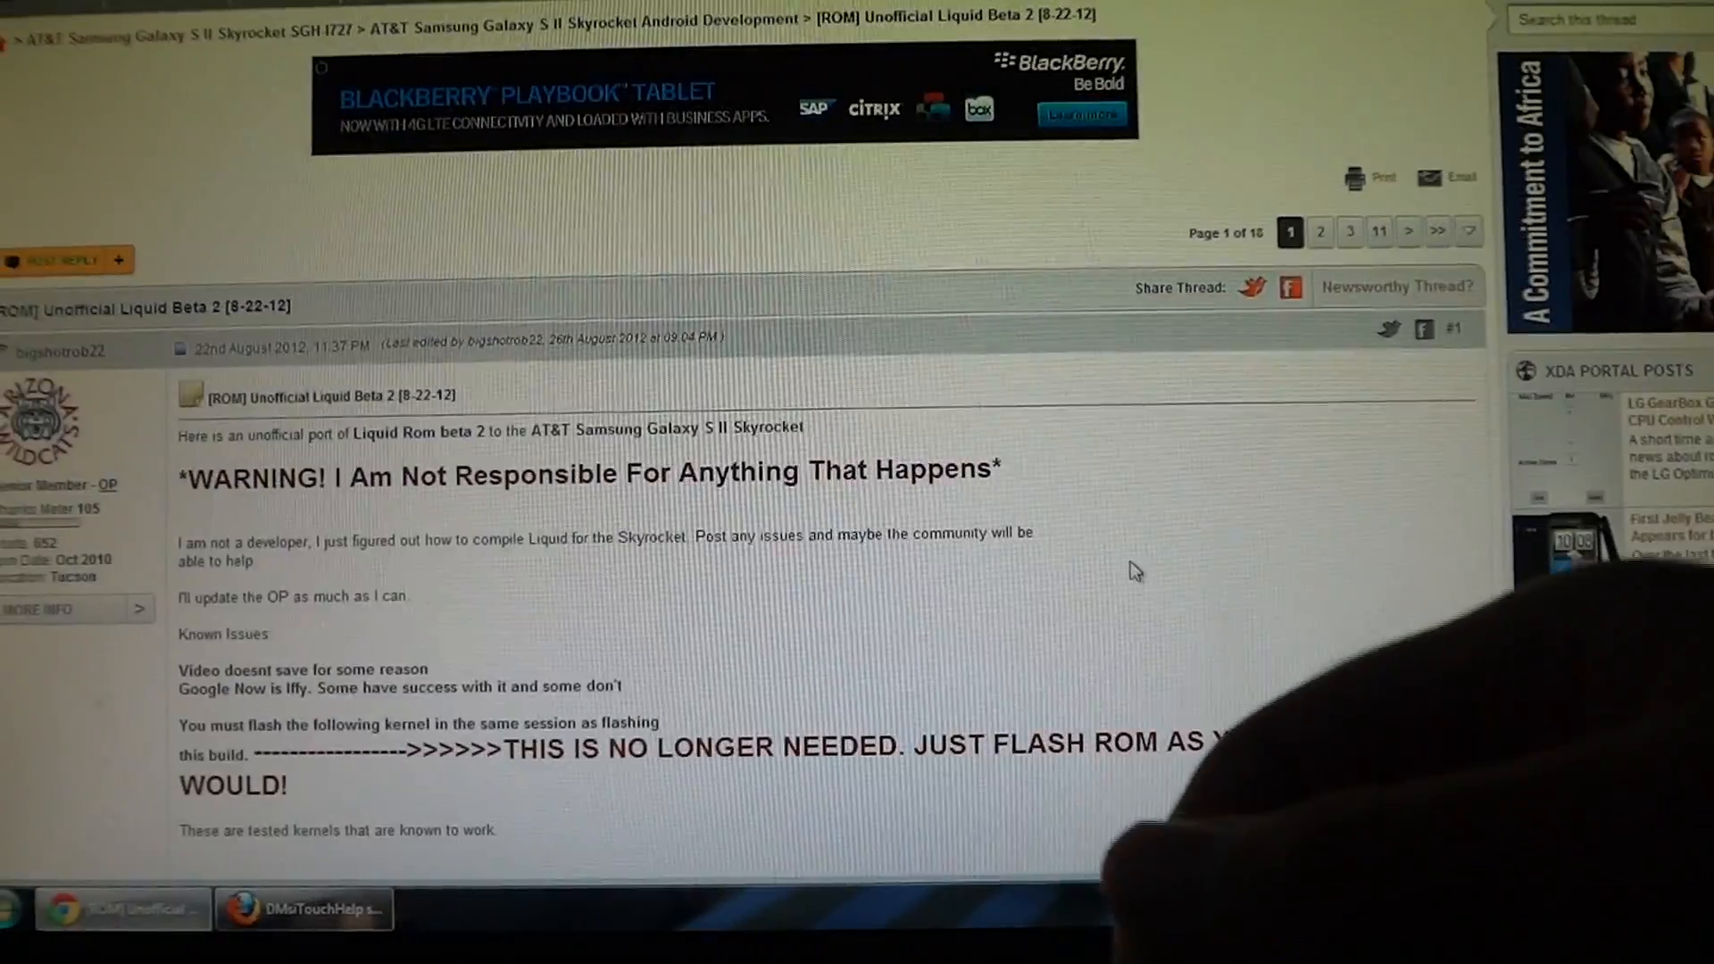
scroll("up", 3)
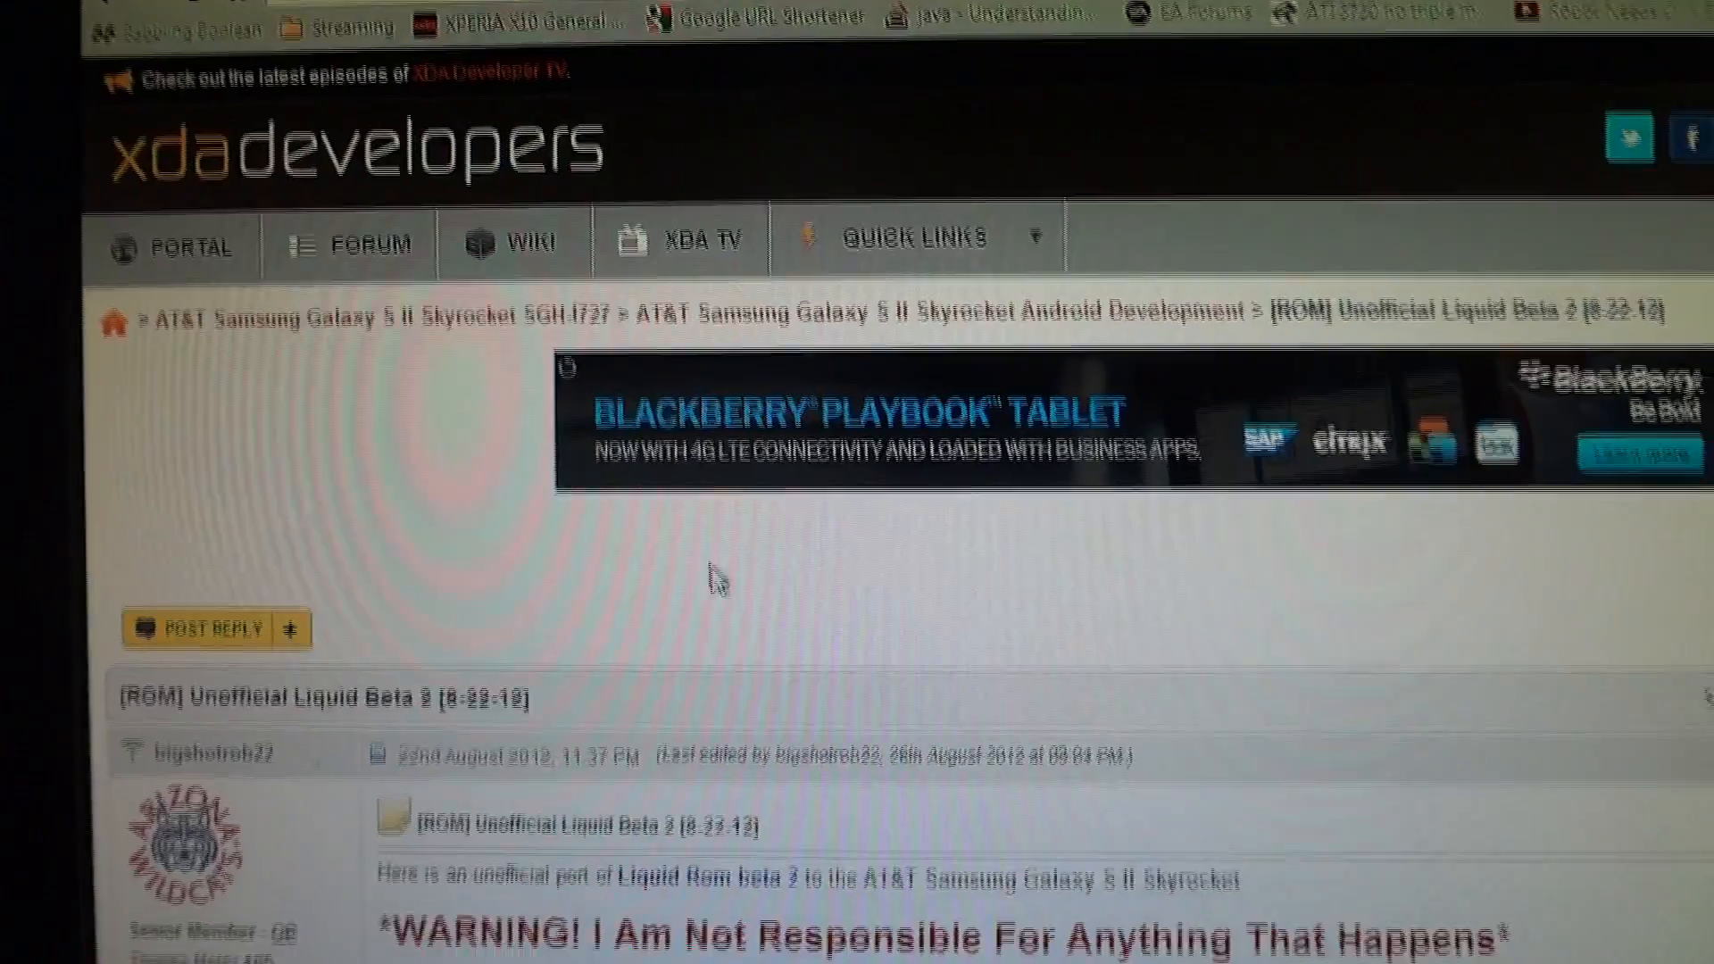
scroll("down", 3)
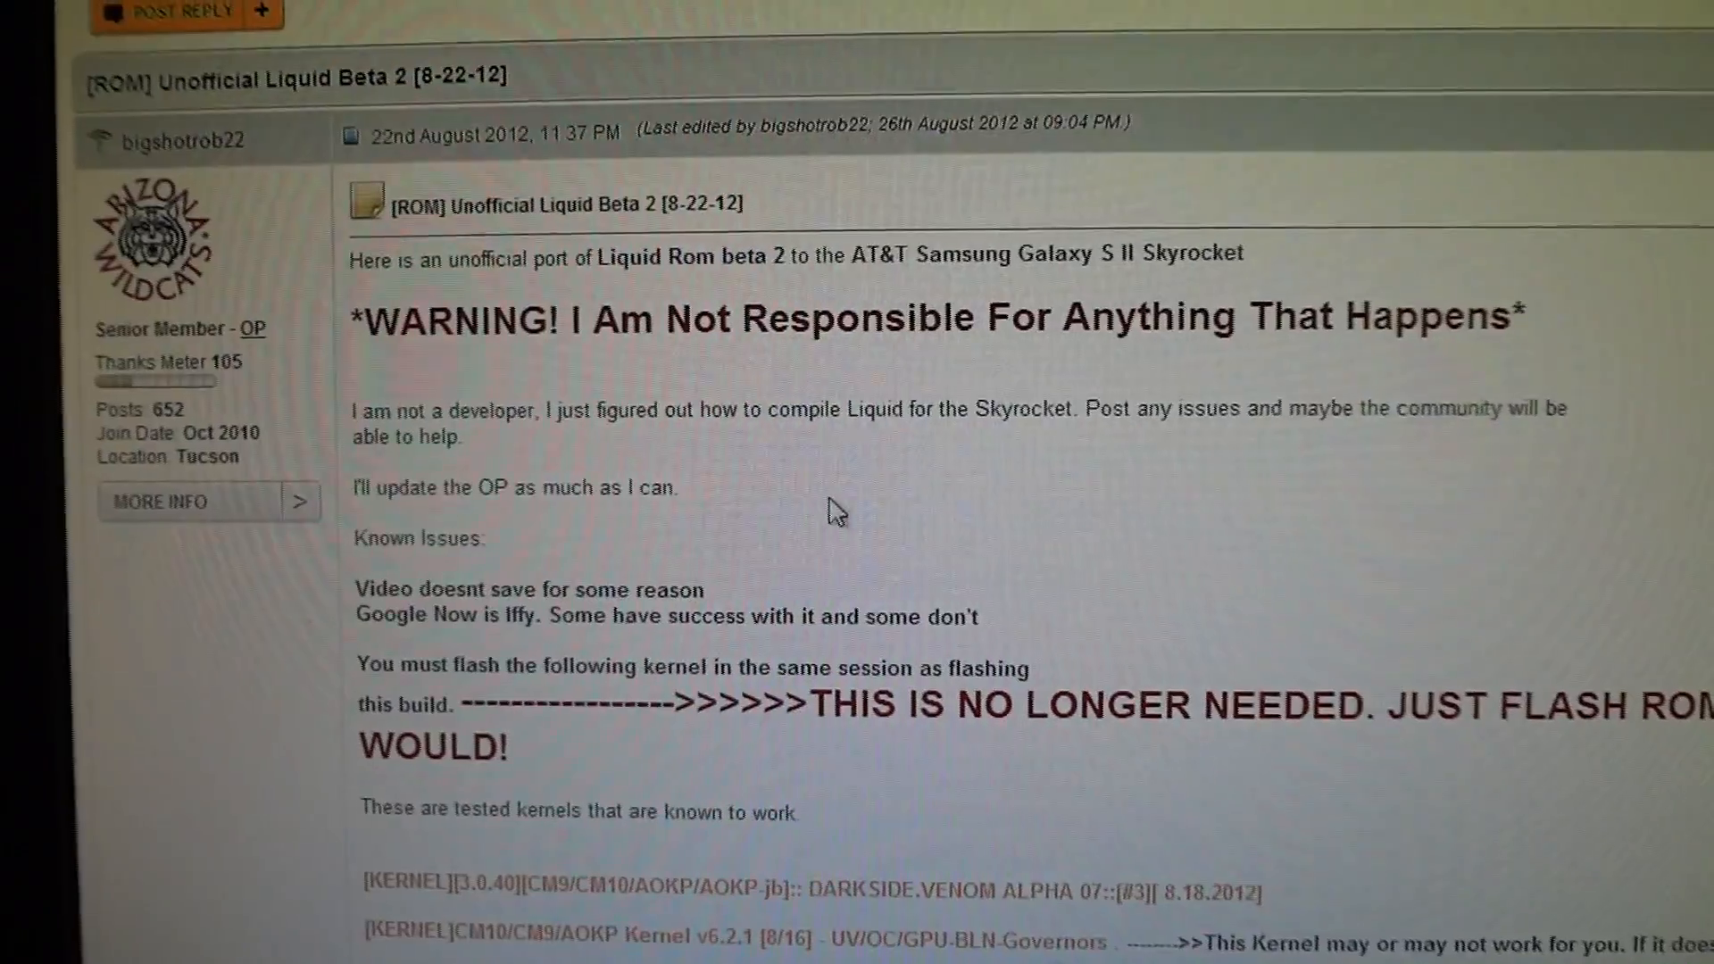
scroll("down", 3)
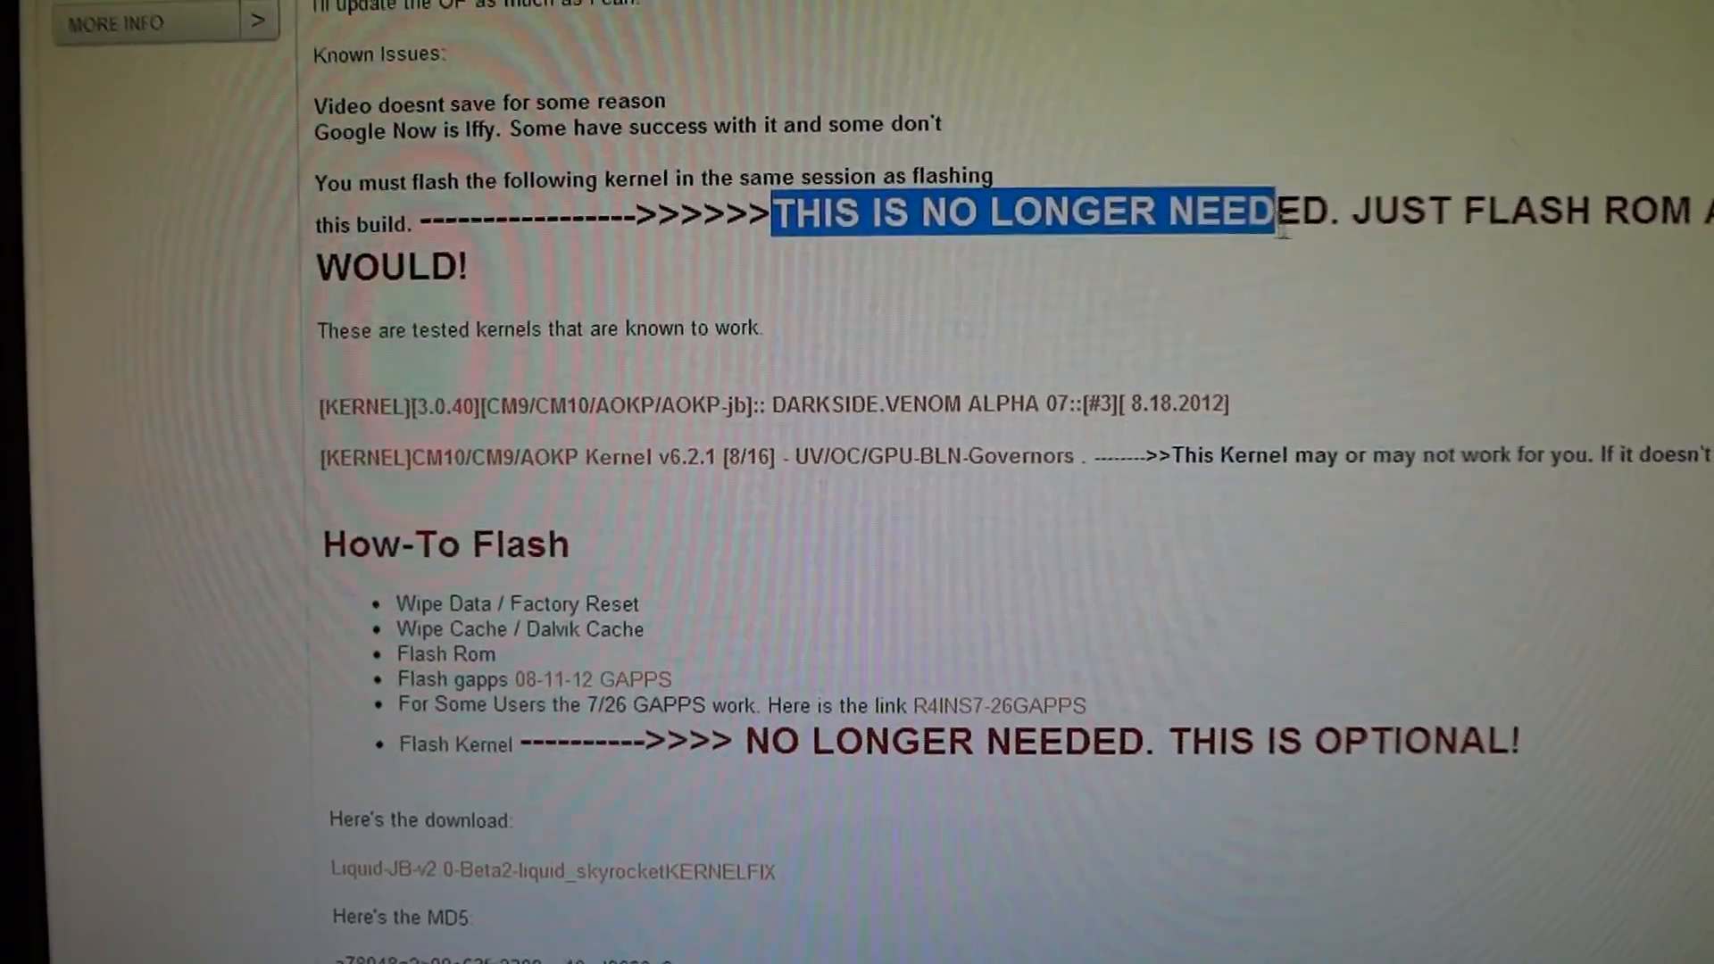
scroll("down", 3)
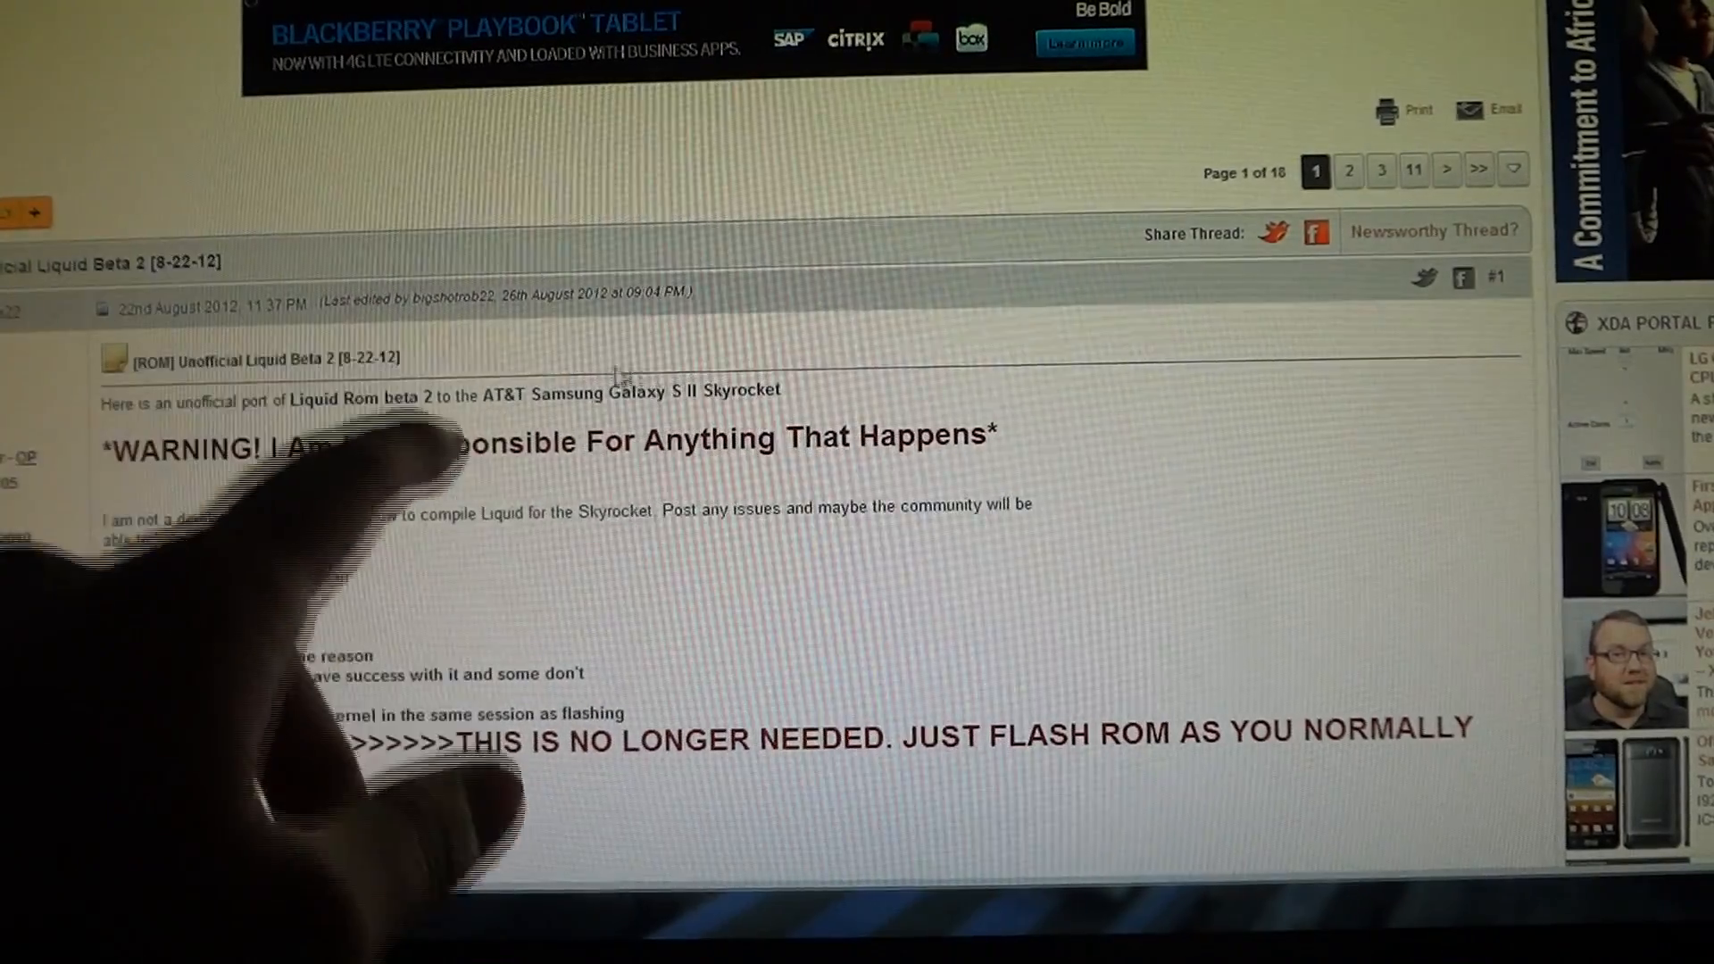
Step: Scroll the opening post to show the kernel-no-longer-needed note and tested kernel list
scroll("down", 3)
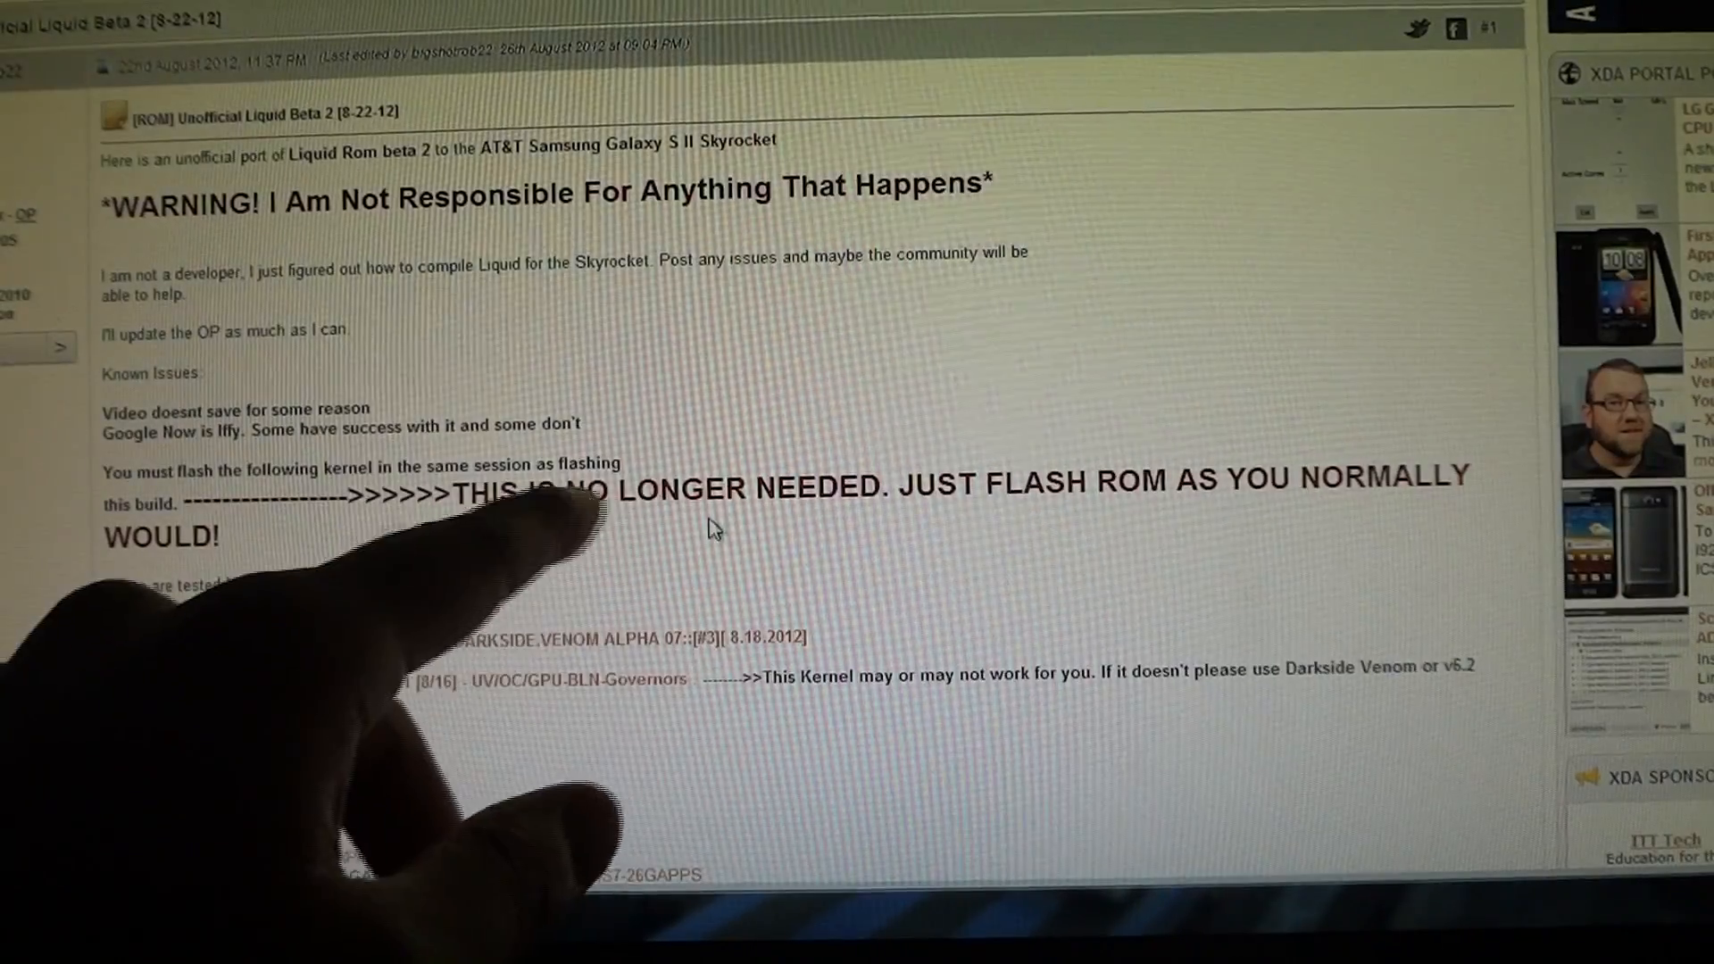